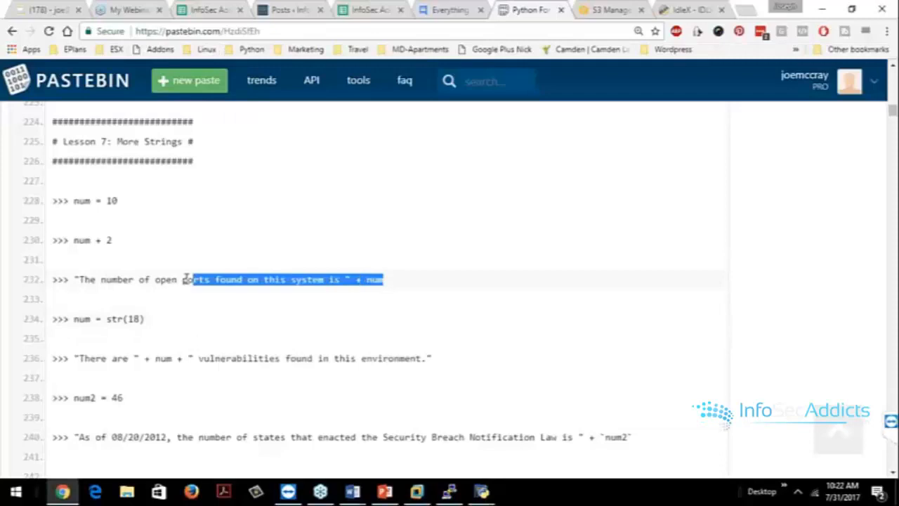
Step: Copy the Lesson 7 open-ports concatenation line from the Pastebin paste
right_click(197, 279)
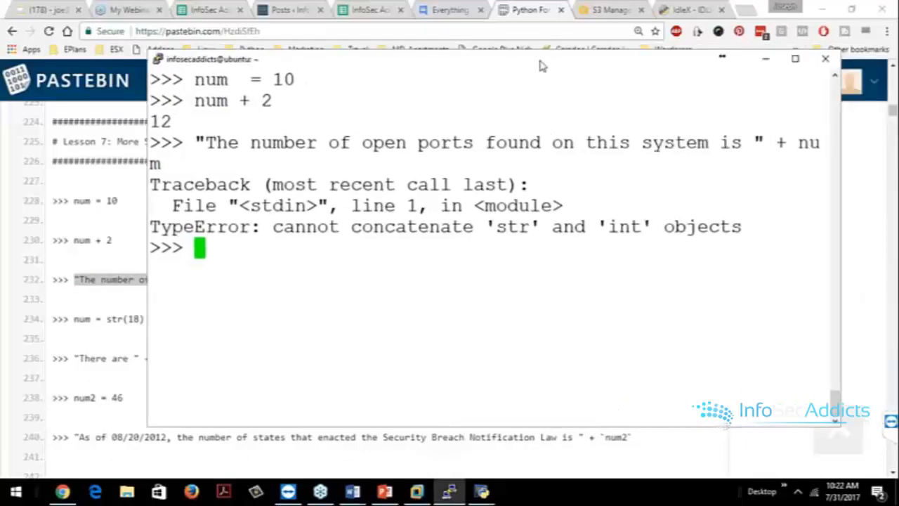
Step: Revisit the num + 2 expression and start wrapping it in str( to fix the error
text(num + 2)
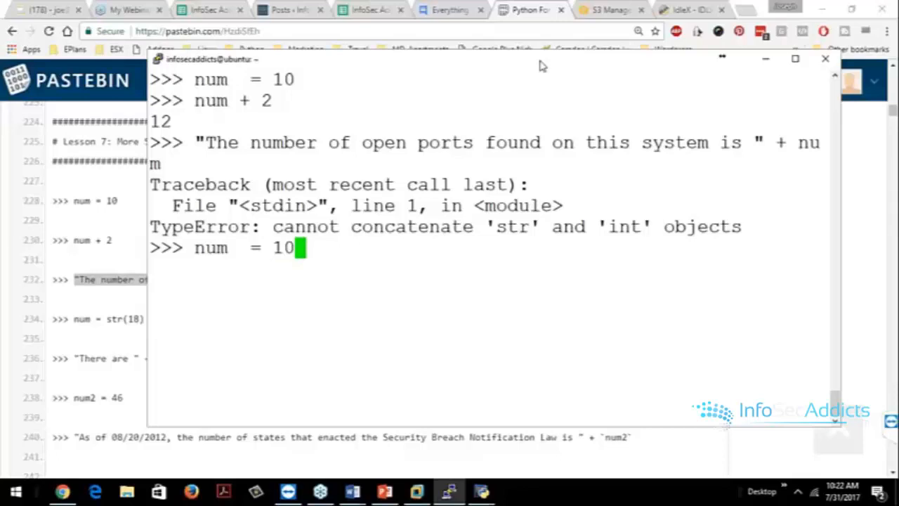
text(str)
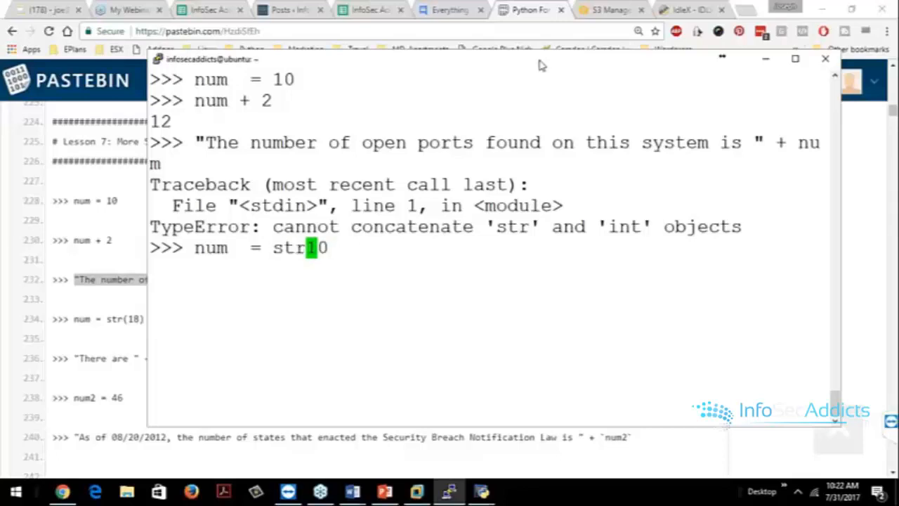
text(()
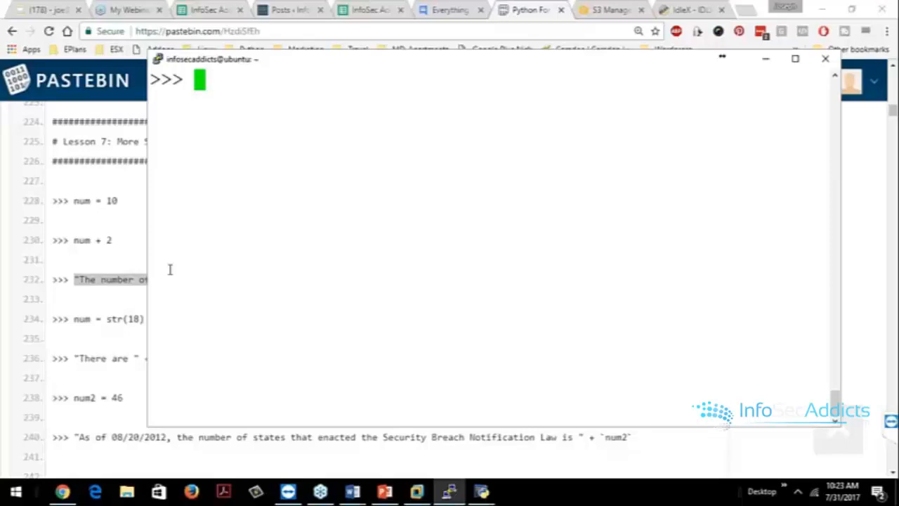
text(example)
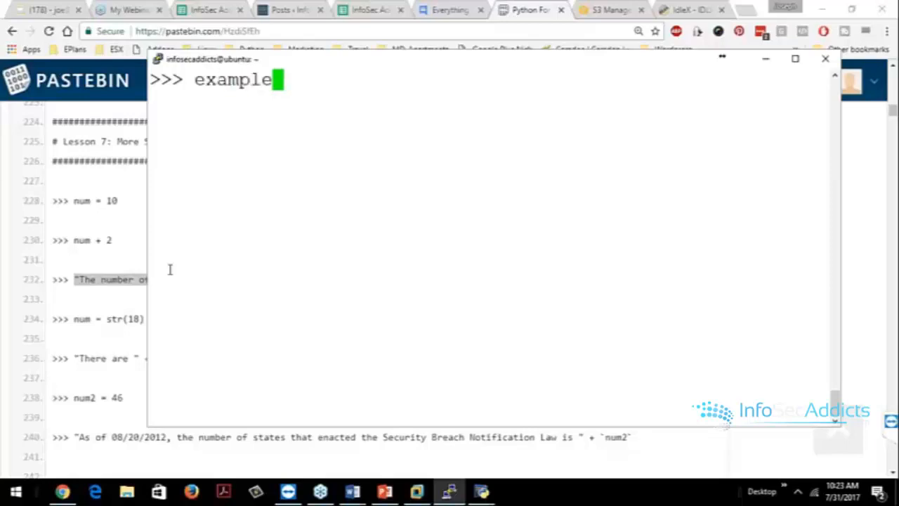
text(()
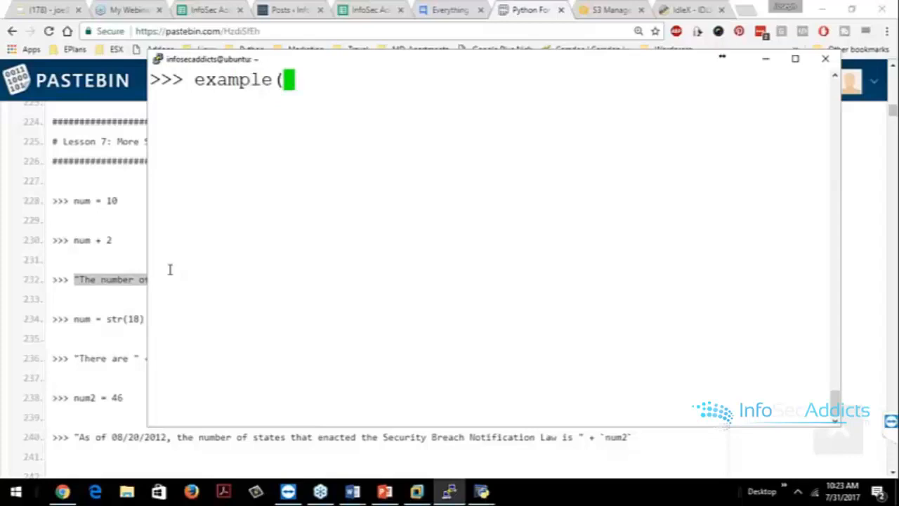
text())
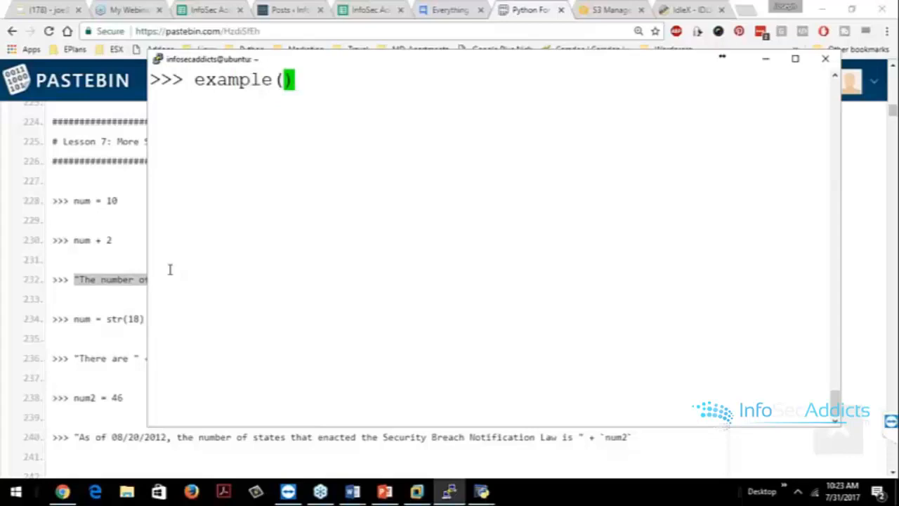
text("")
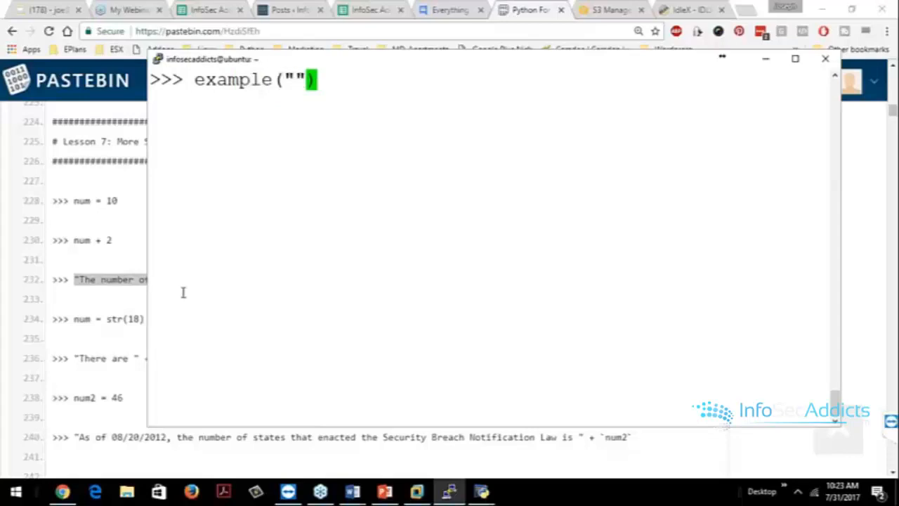
text(wha)
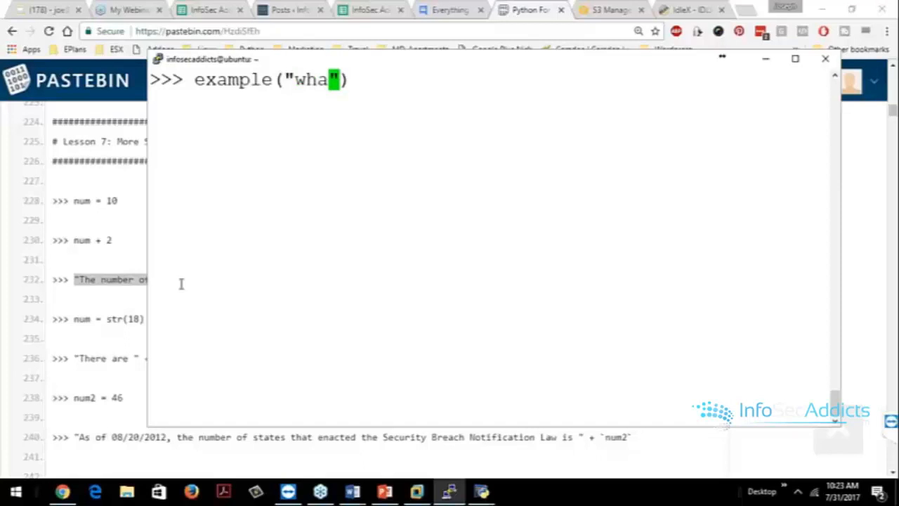
text(tever)
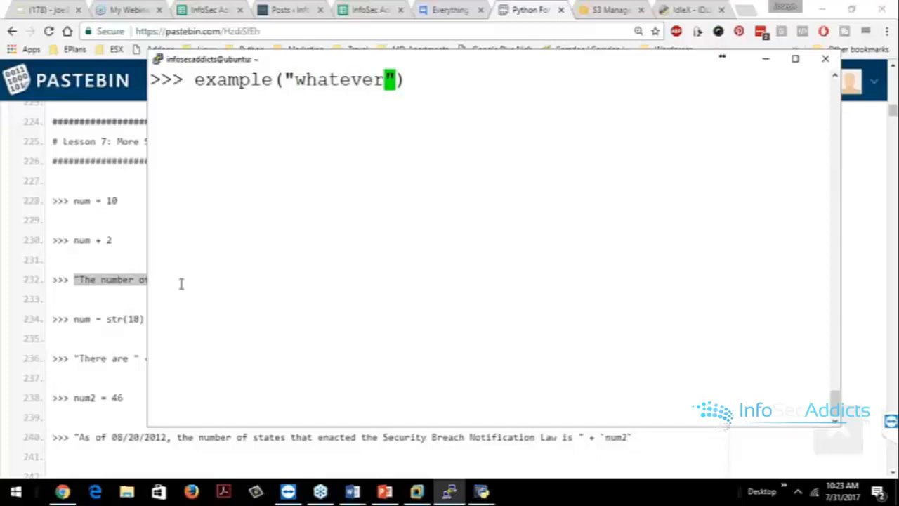
text(())
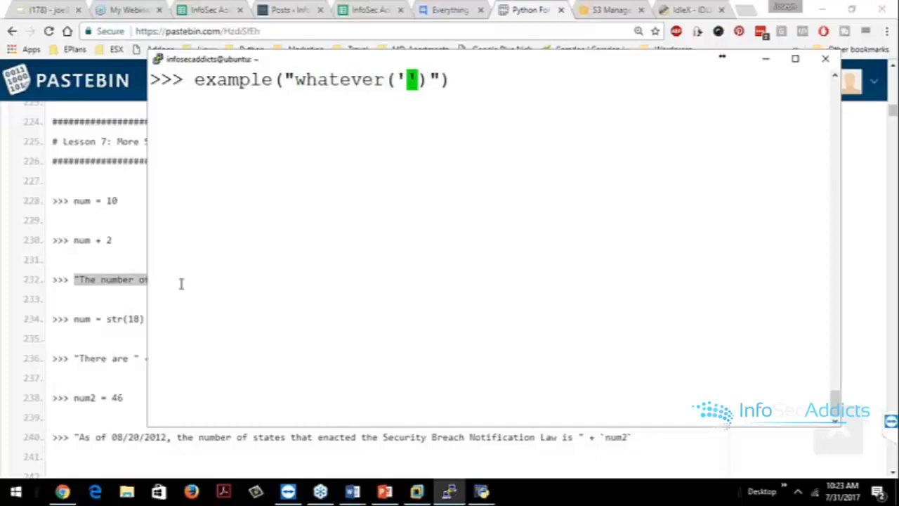
text([)
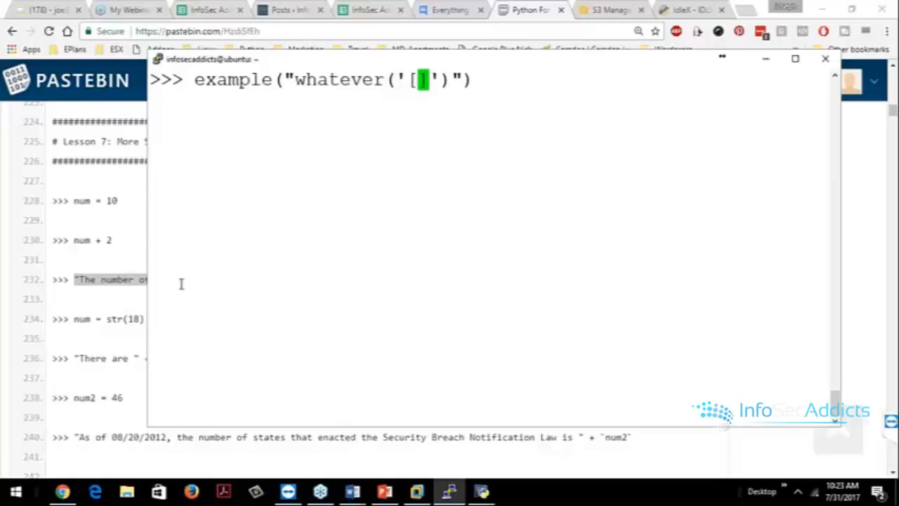
text([)
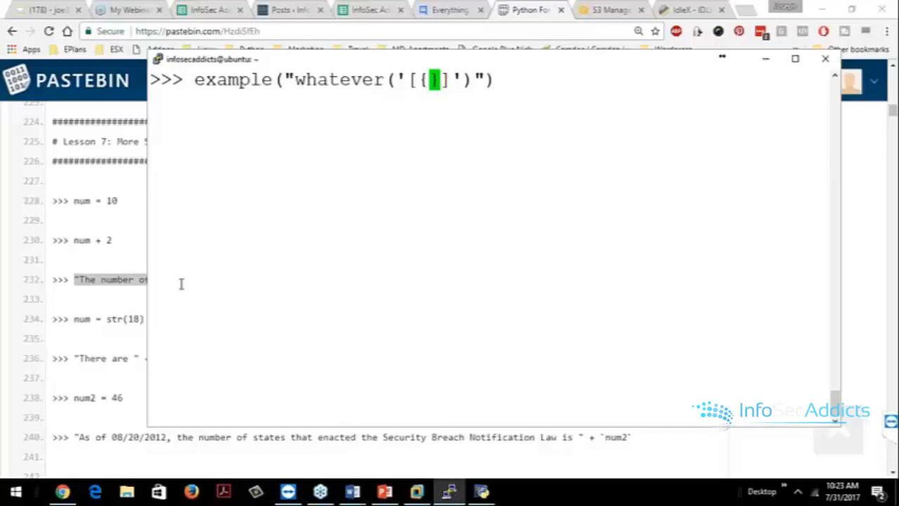
text(i)
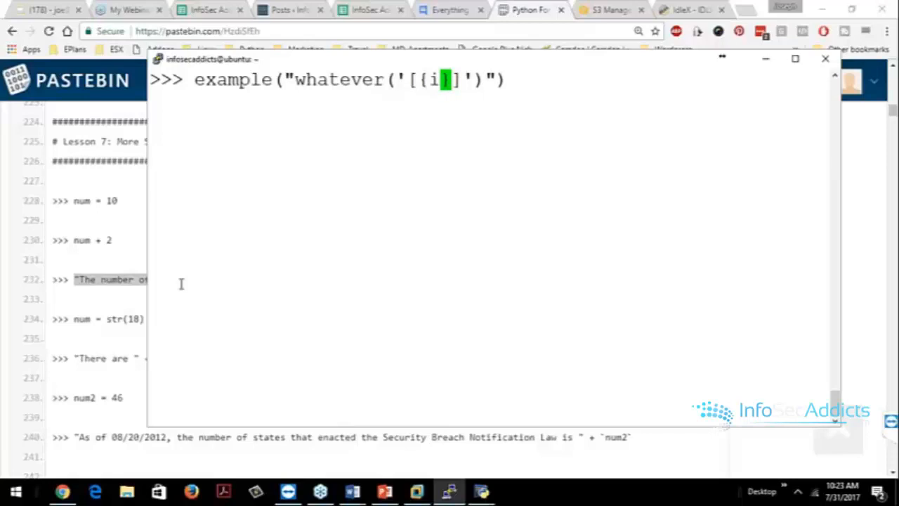
text(t doesn't)
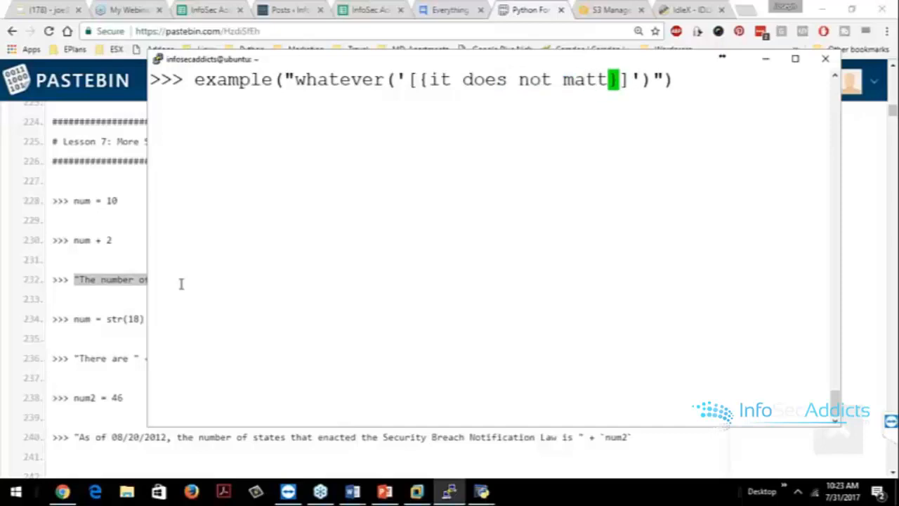
text(er)
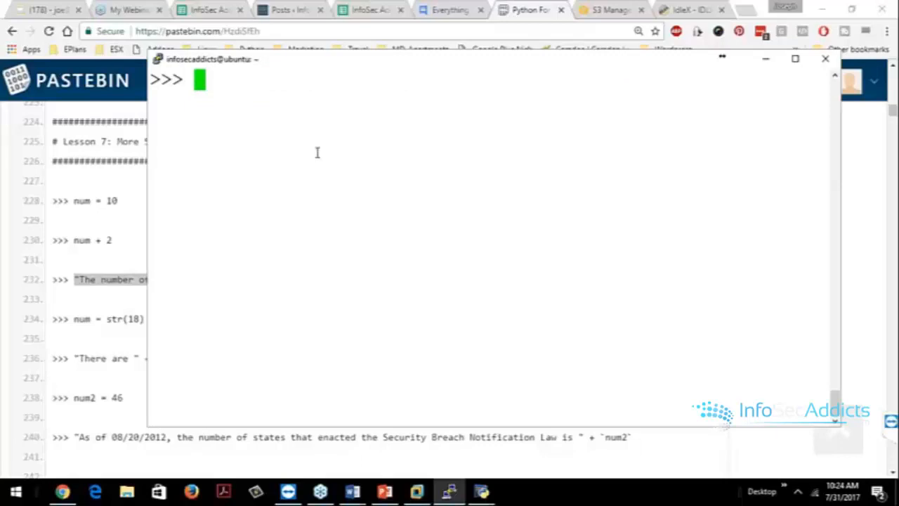
Step: Assign subnet = "192.168.0." and octect = 10, then evaluate subnet+octect
text(subn)
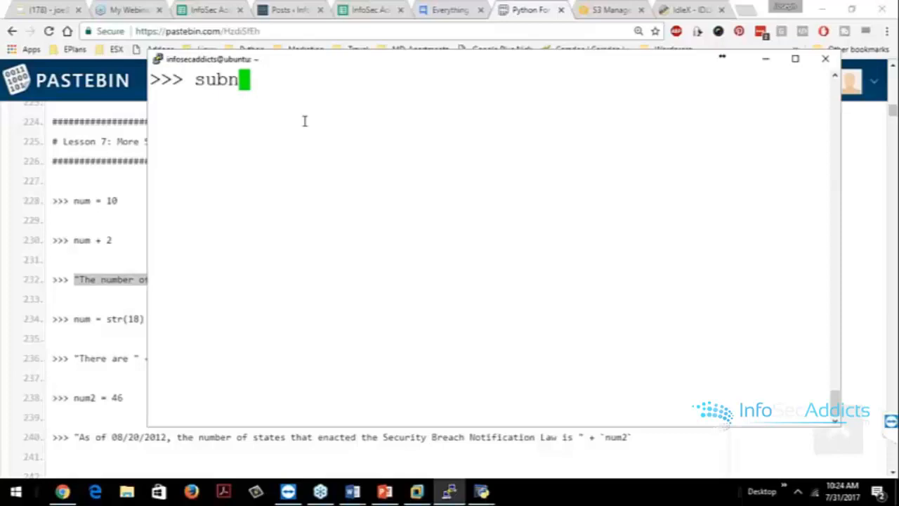
text(et =)
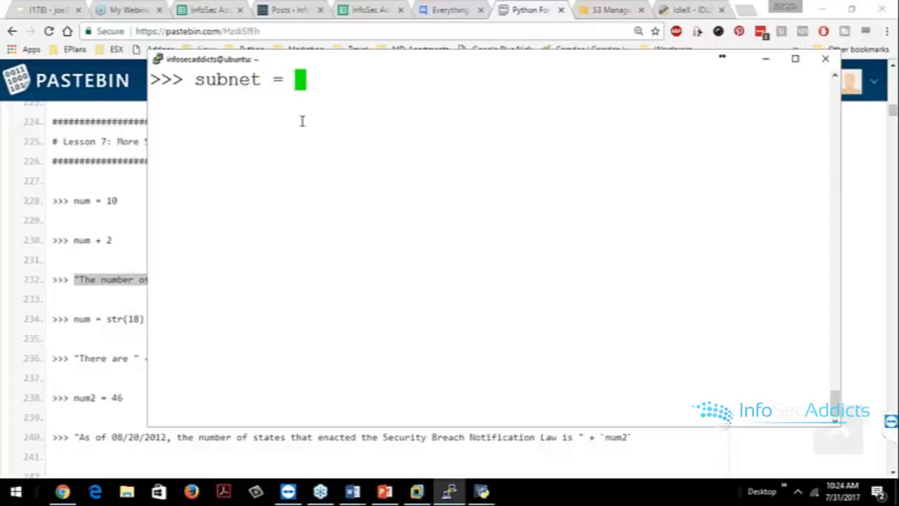
text("")
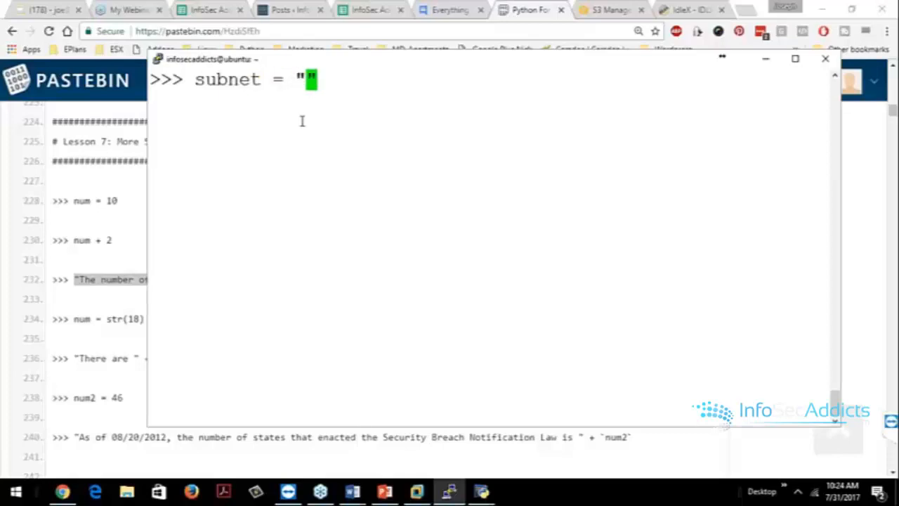
text(192.168.0.)
text(o)
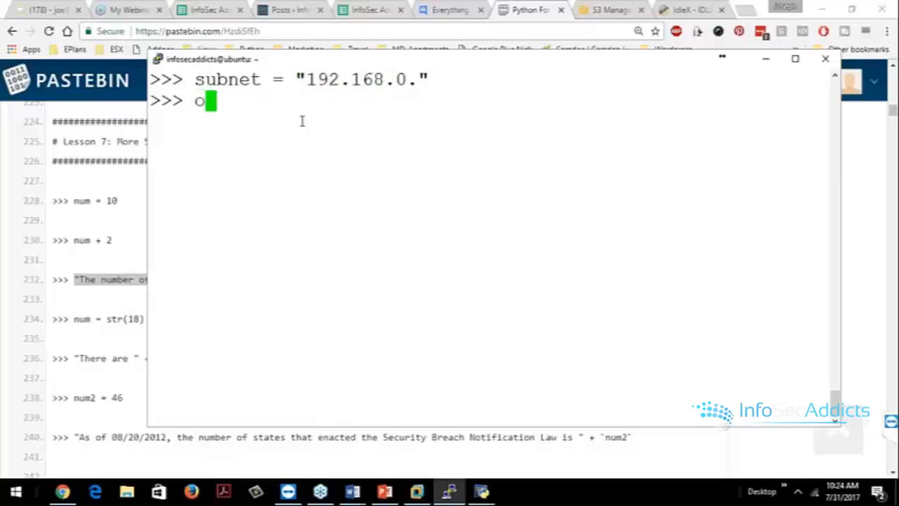
text(ct = 10)
text(s)
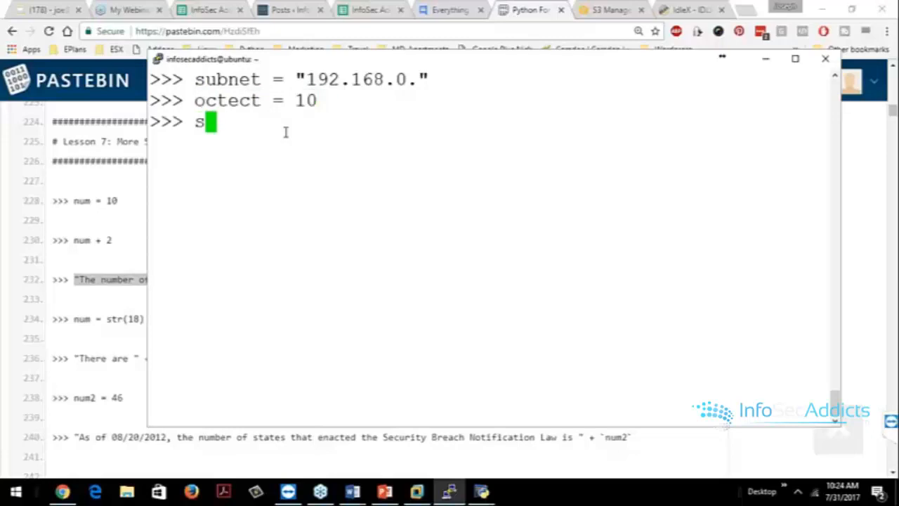
text(ubnet+oct)
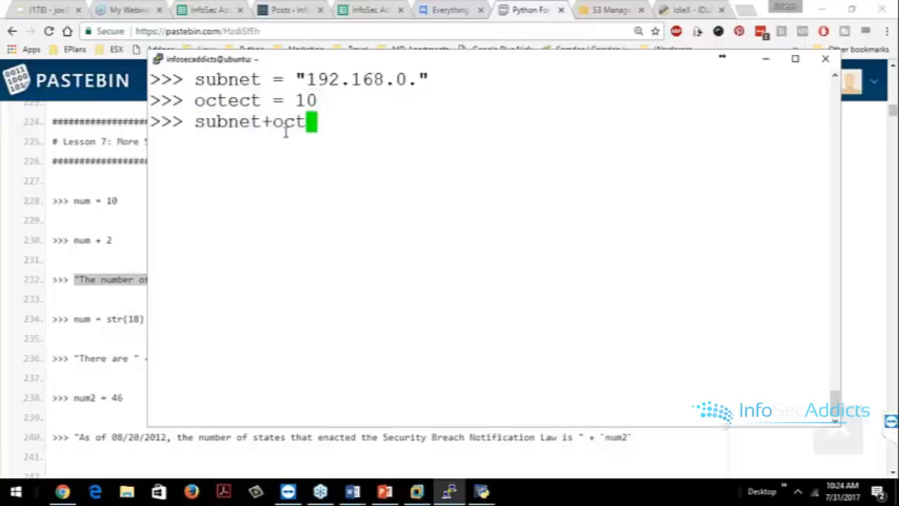
key(enter)
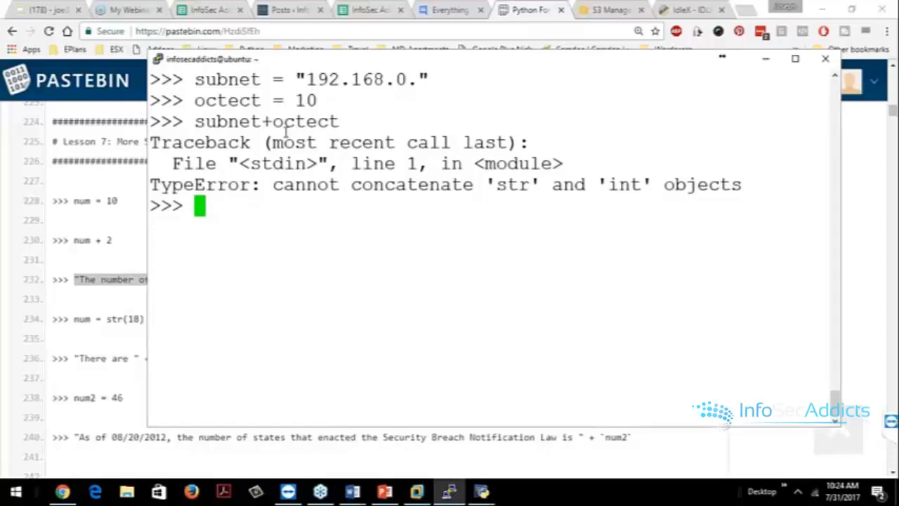
Step: Reassign octect = str(10), then evaluate subnet+octect to get '192.168.0.10'
text(octect = 10)
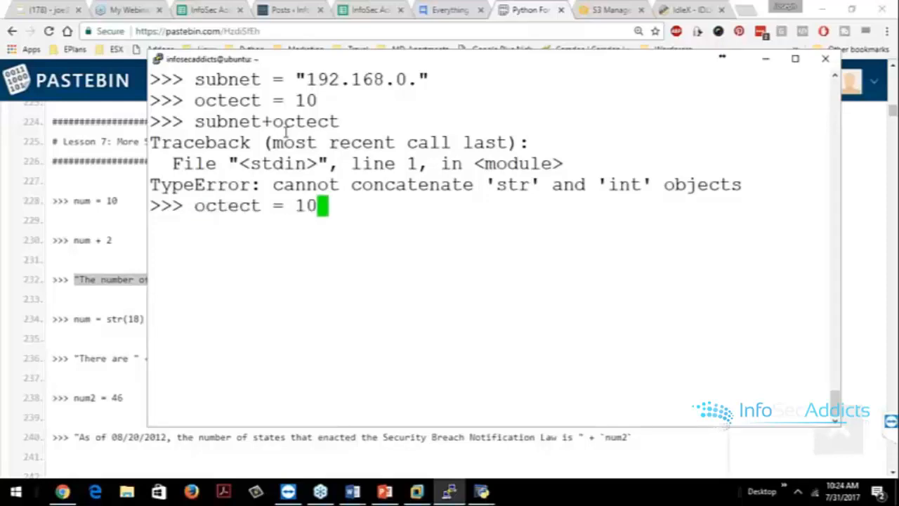
text(str)
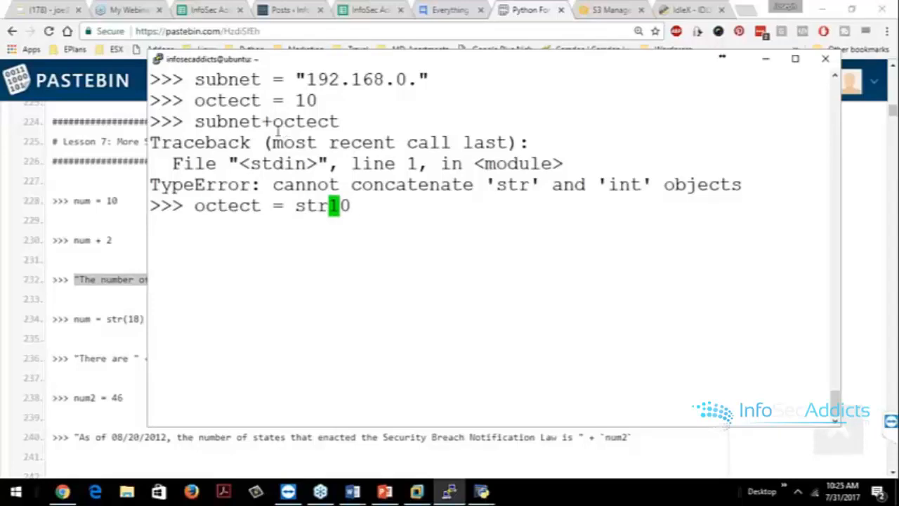
text((0))
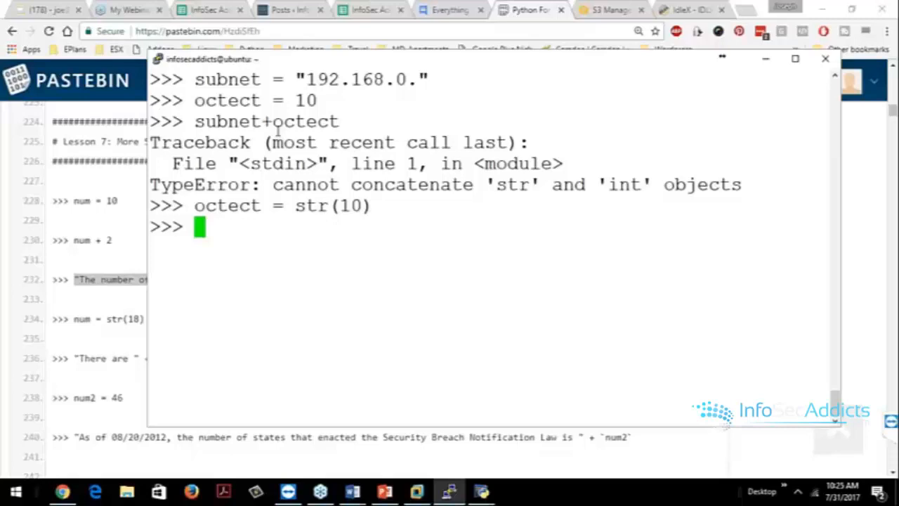
text(subnet+octect)
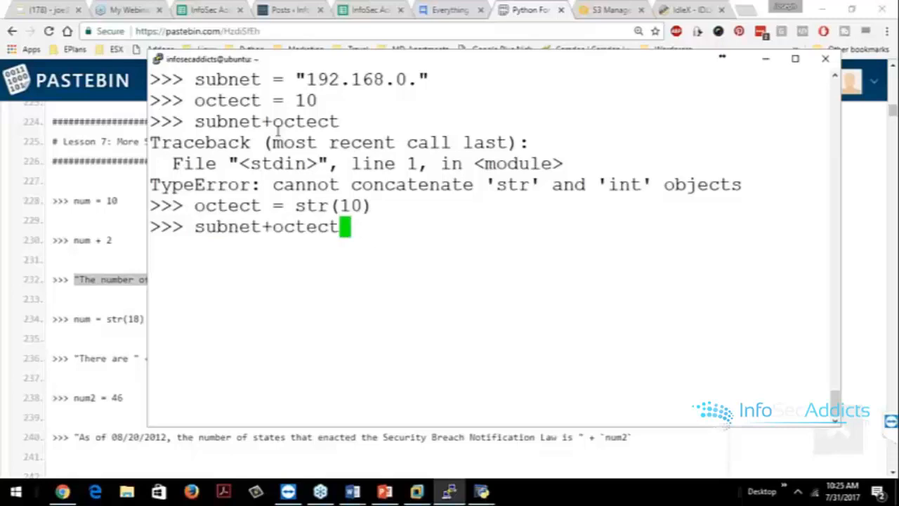
key(enter)
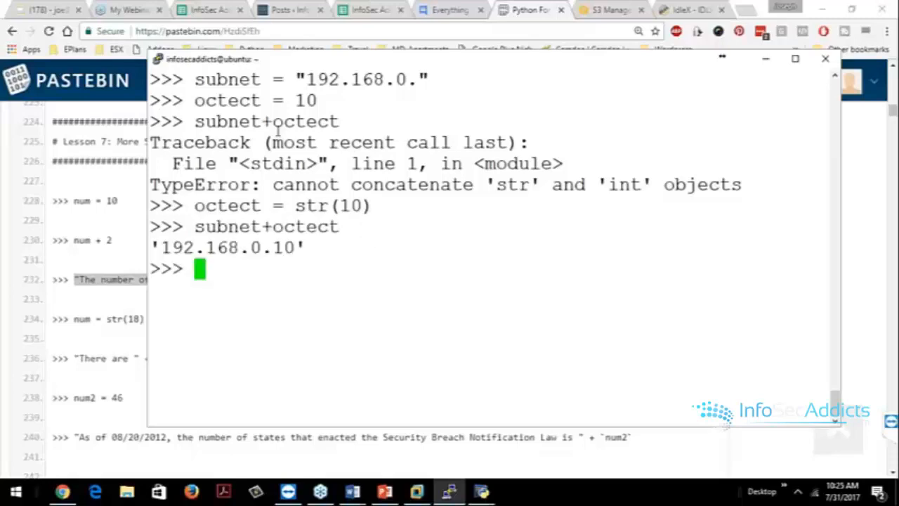